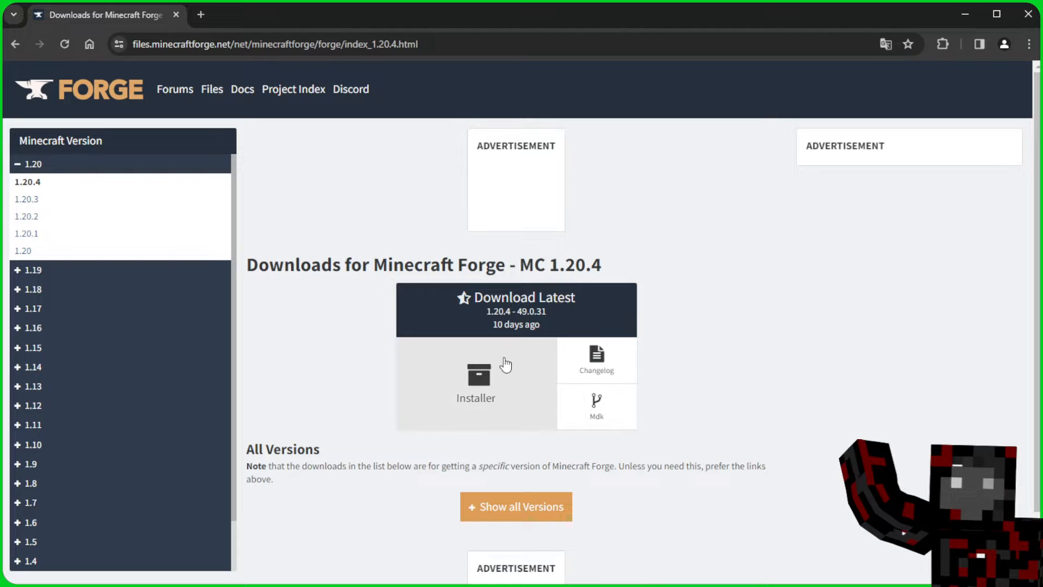
# - Request the latest Forge 1.20.4 installer from the Download Latest section
pyautogui.click(476, 376)
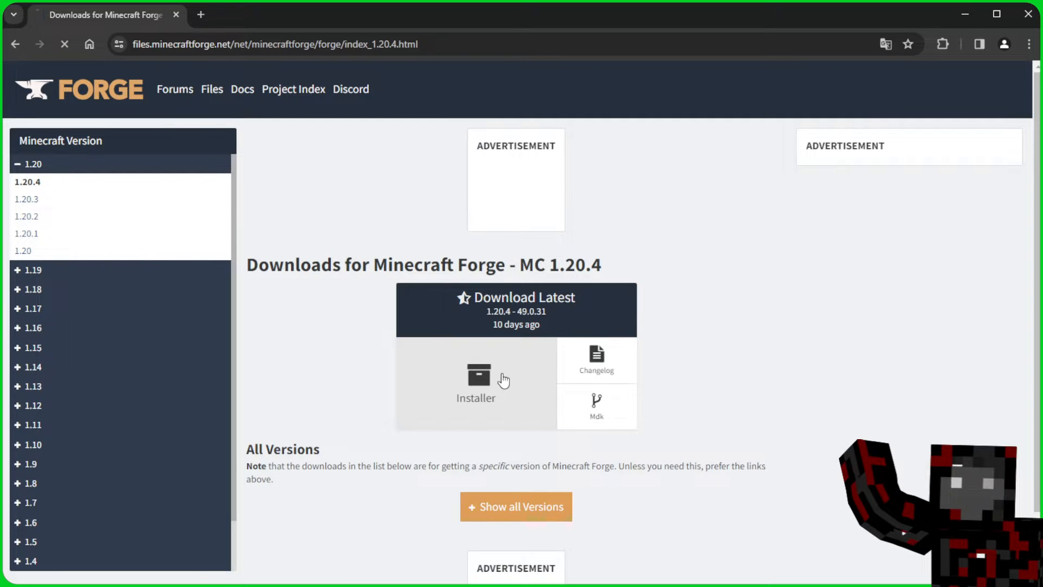
pyautogui.click(476, 383)
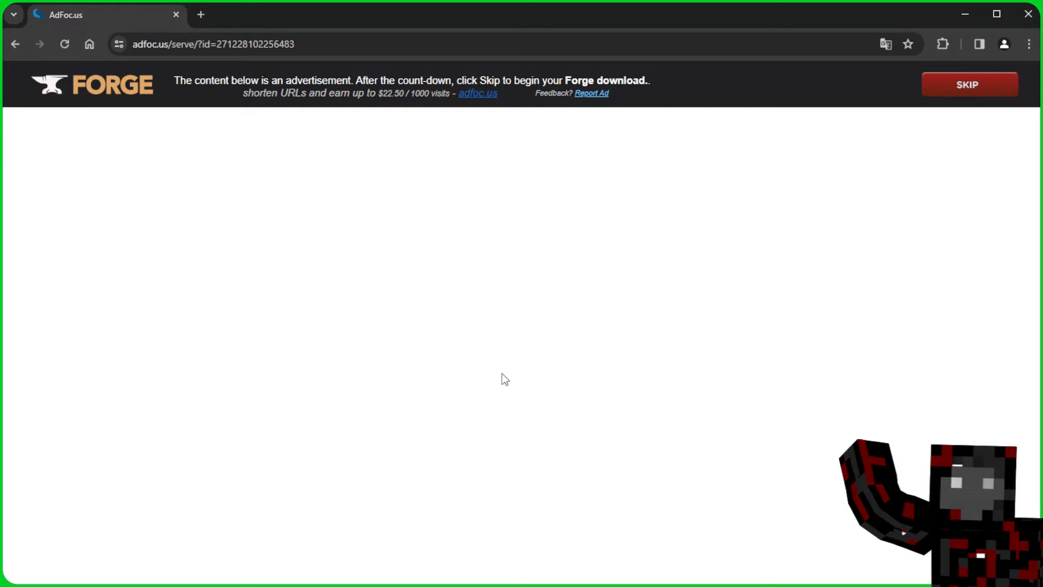
pyautogui.moveTo(735, 304)
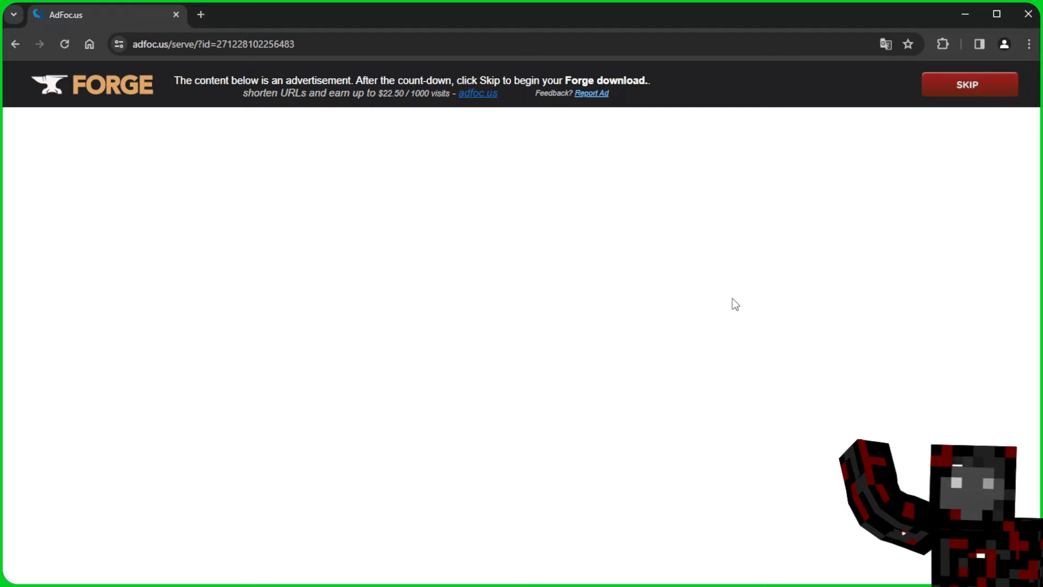
pyautogui.moveTo(969, 84)
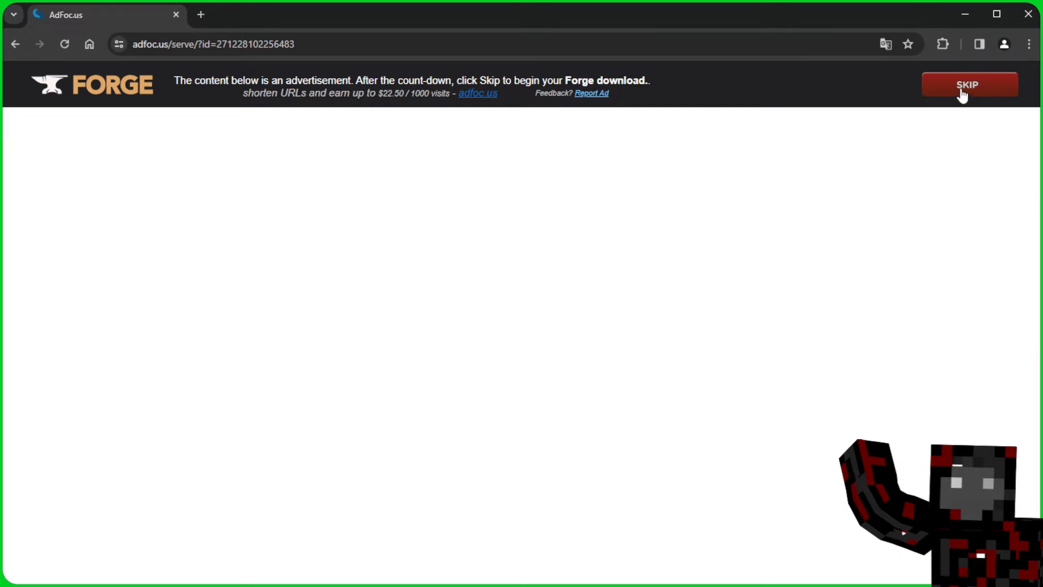
pyautogui.moveTo(992, 86)
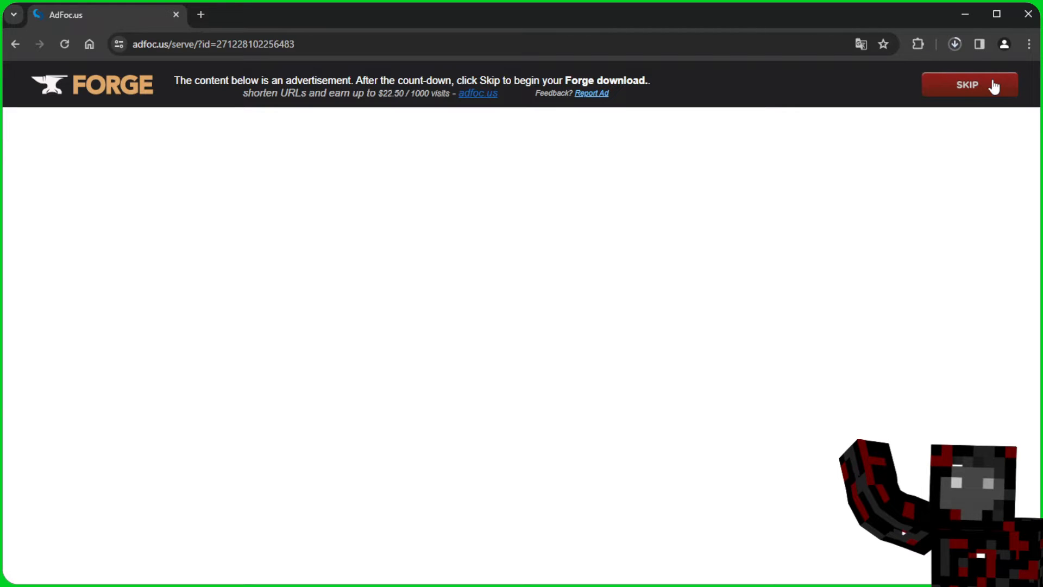
# - Skip the AdFoc.us advertisement after the countdown to start the Forge download
pyautogui.click(969, 85)
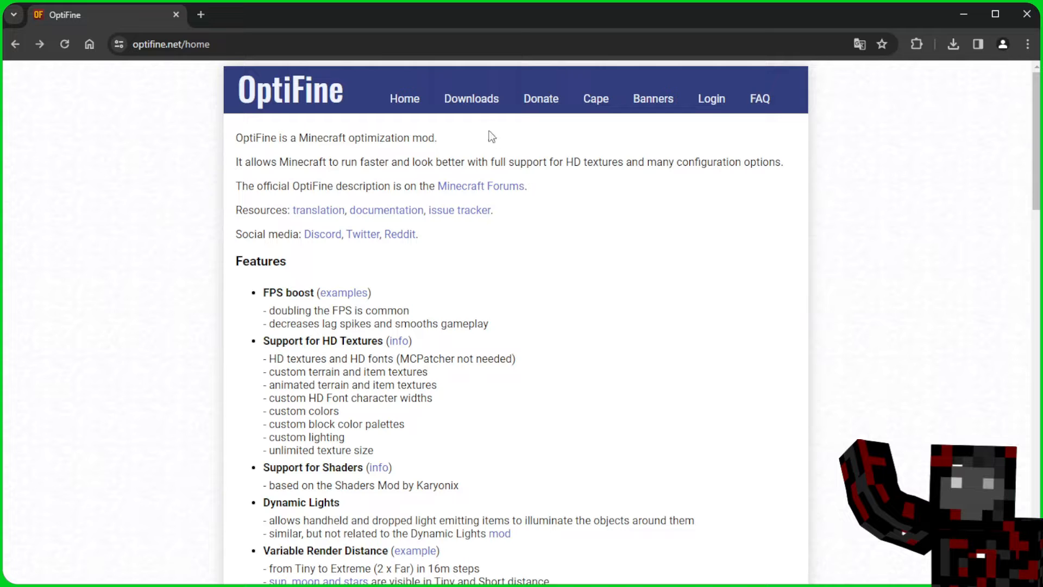
# - Download the OptiFine 1.20.4 HD U I7 pre4 preview build via its mirror
pyautogui.click(471, 98)
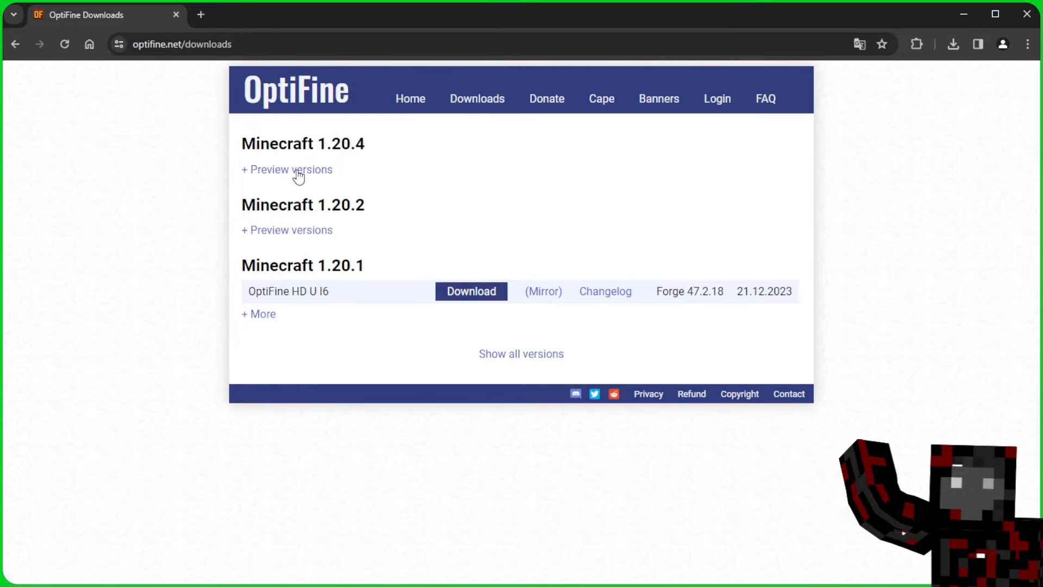
pyautogui.click(288, 169)
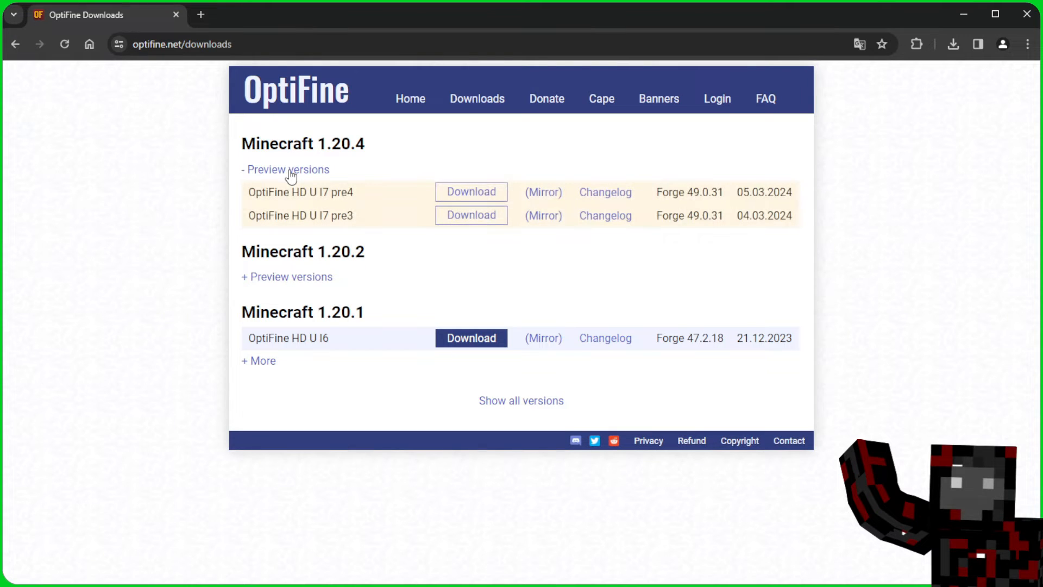
pyautogui.moveTo(542, 180)
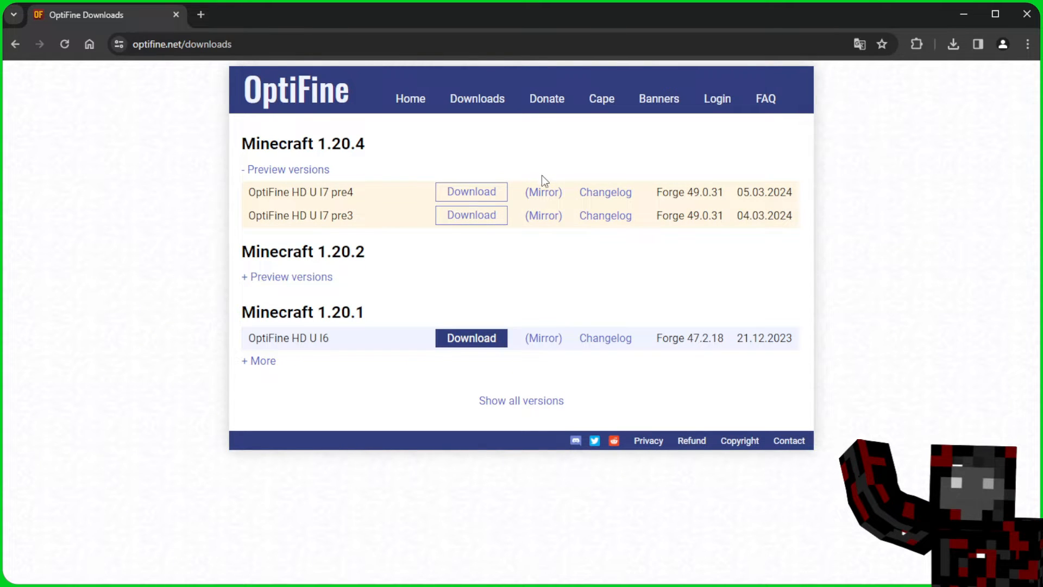
pyautogui.moveTo(544, 193)
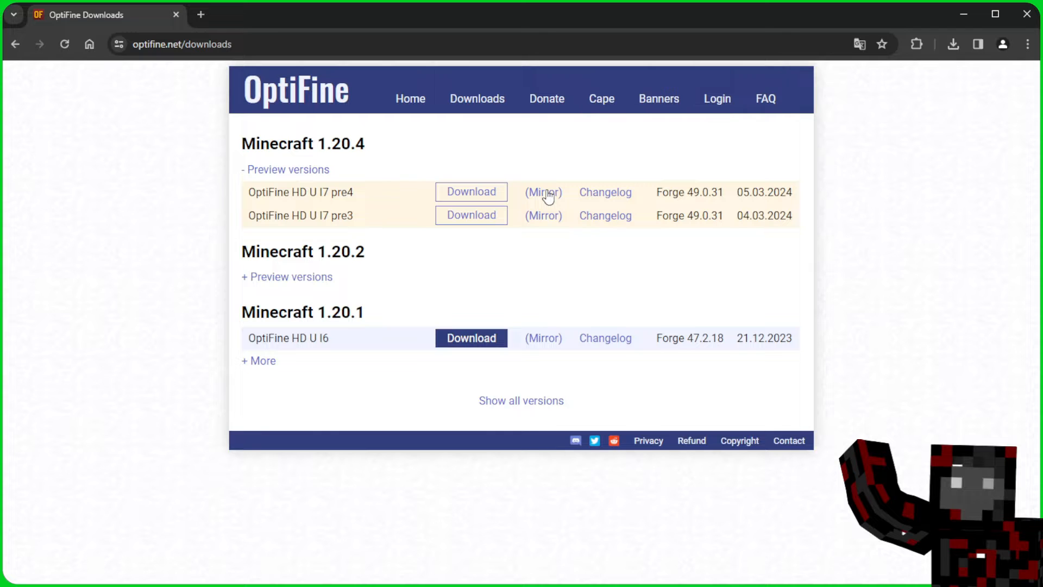
pyautogui.click(471, 192)
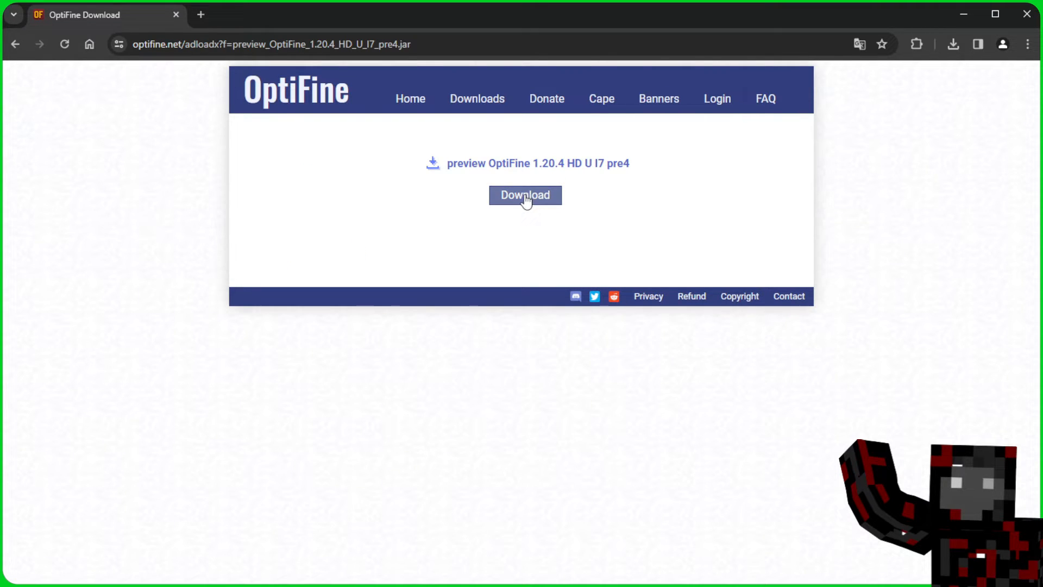
pyautogui.click(525, 195)
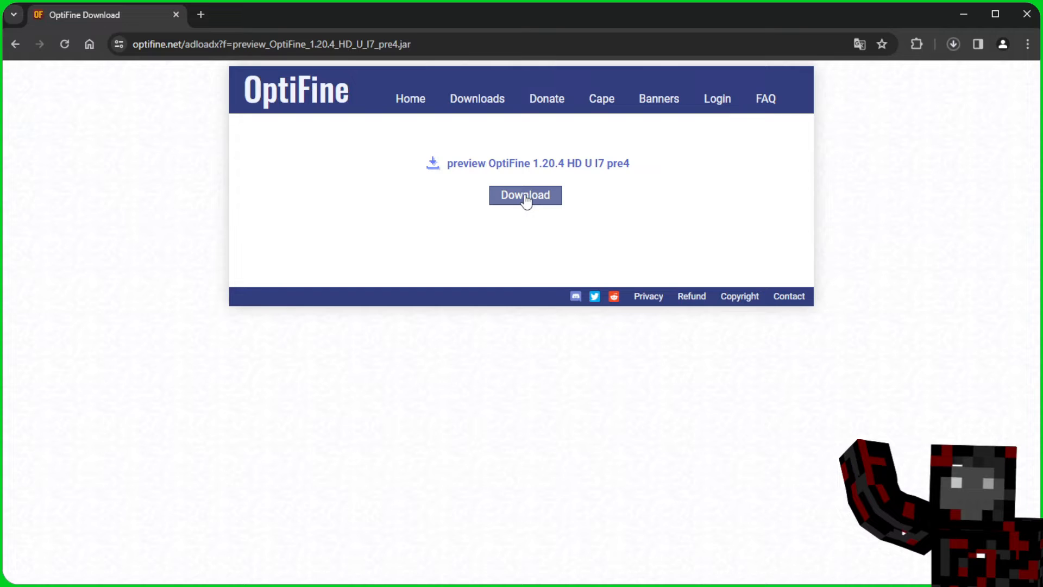
pyautogui.click(525, 195)
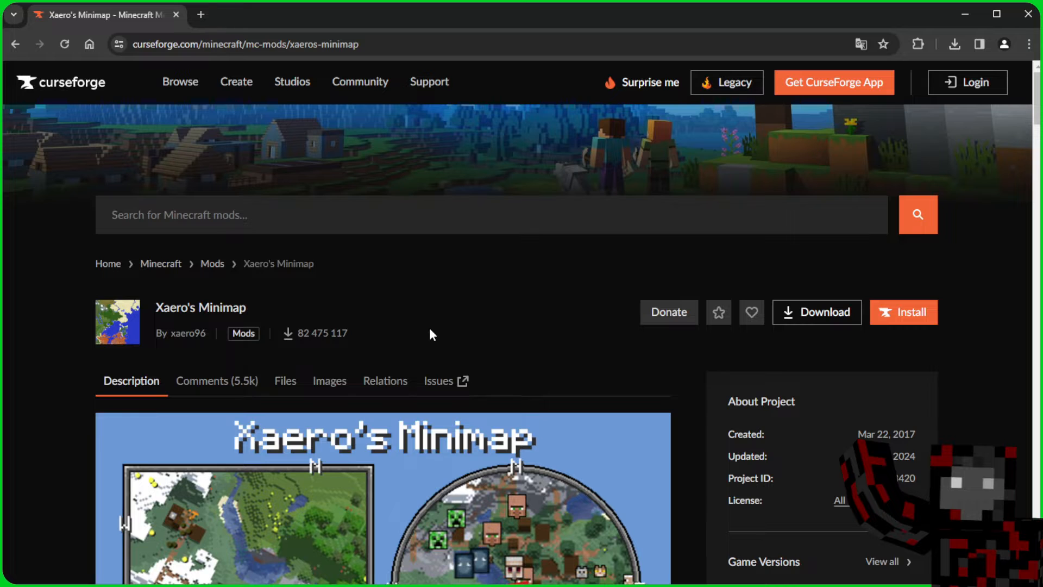
# - Open the Xaero's Minimap Files list to get the Forge 1.20.4 file
pyautogui.click(284, 380)
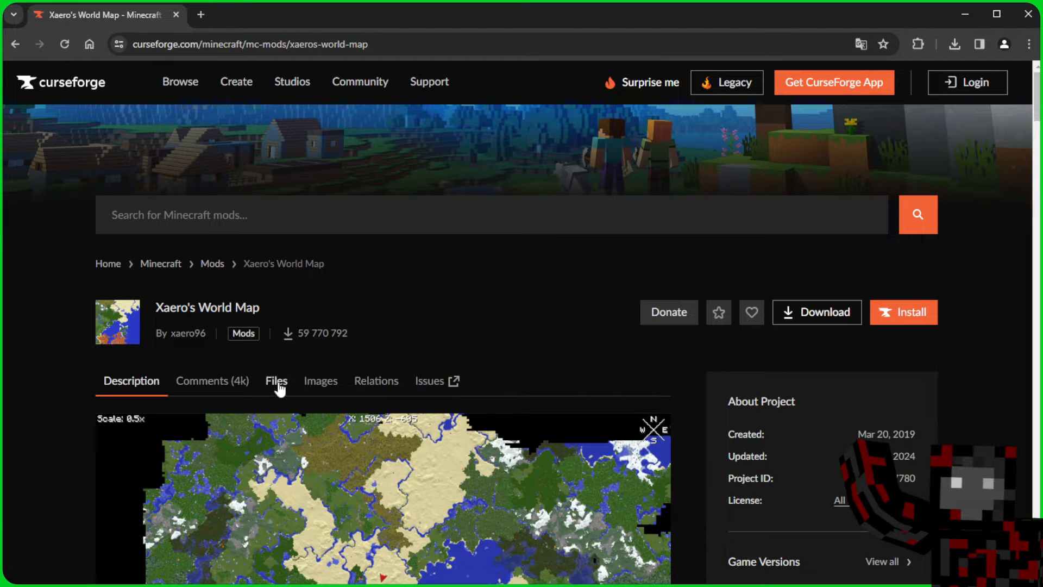
# - Pick the Xaero's World Map 1.37.8 for Forge 1.20.4 file from the Files list
pyautogui.click(275, 381)
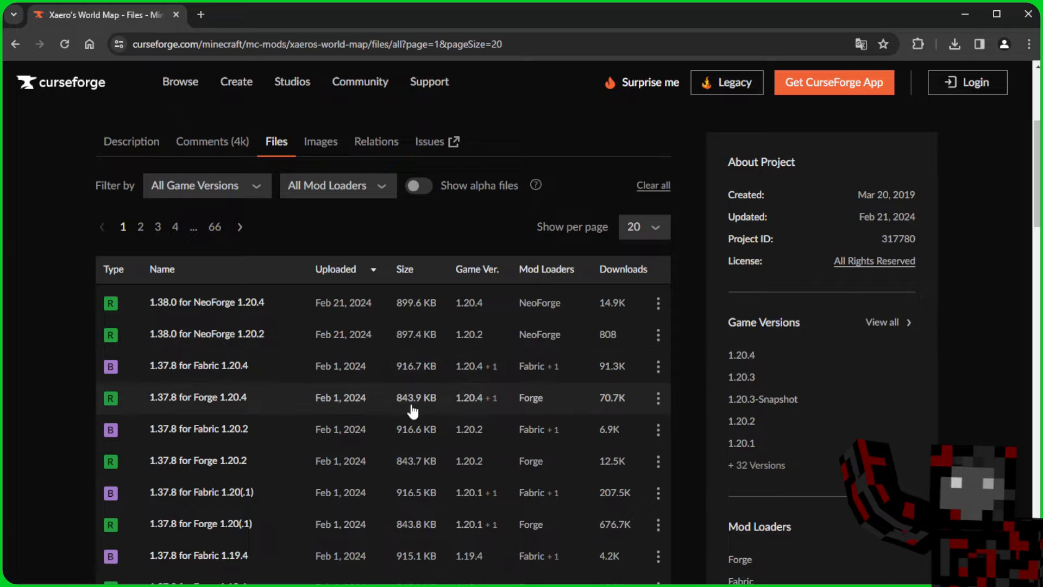
pyautogui.moveTo(522, 417)
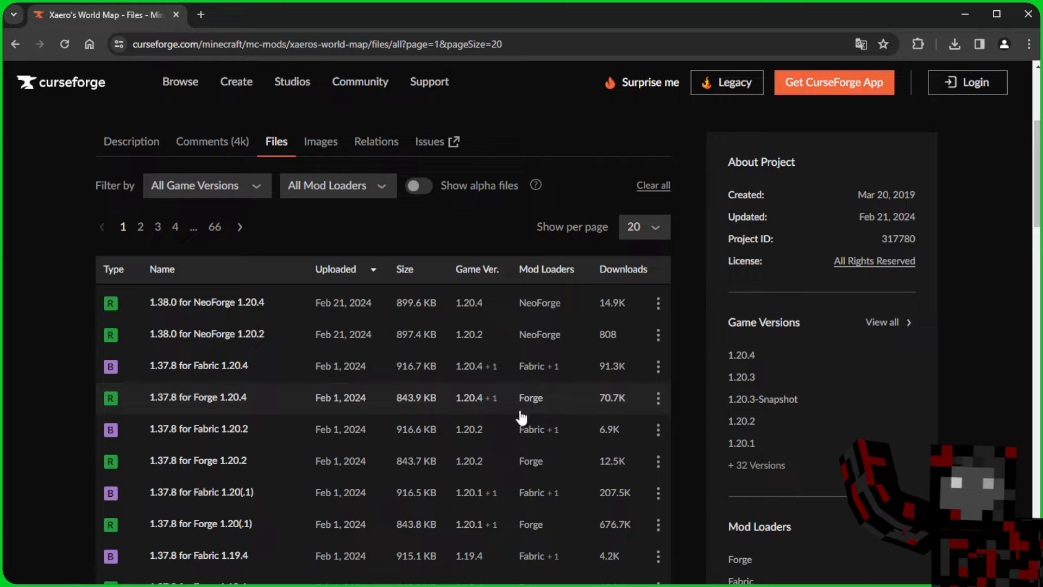
pyautogui.moveTo(570, 401)
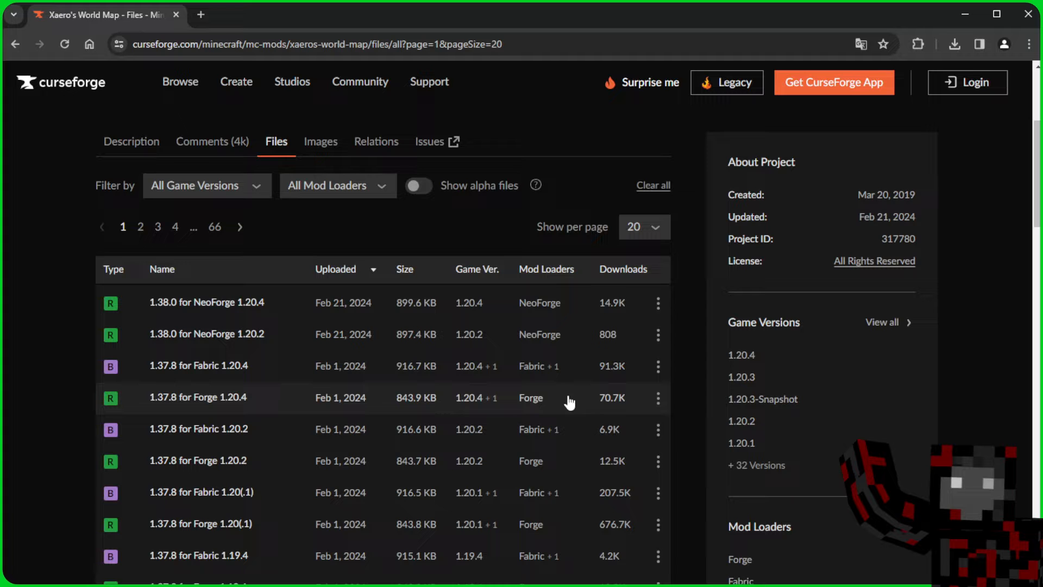
pyautogui.click(196, 397)
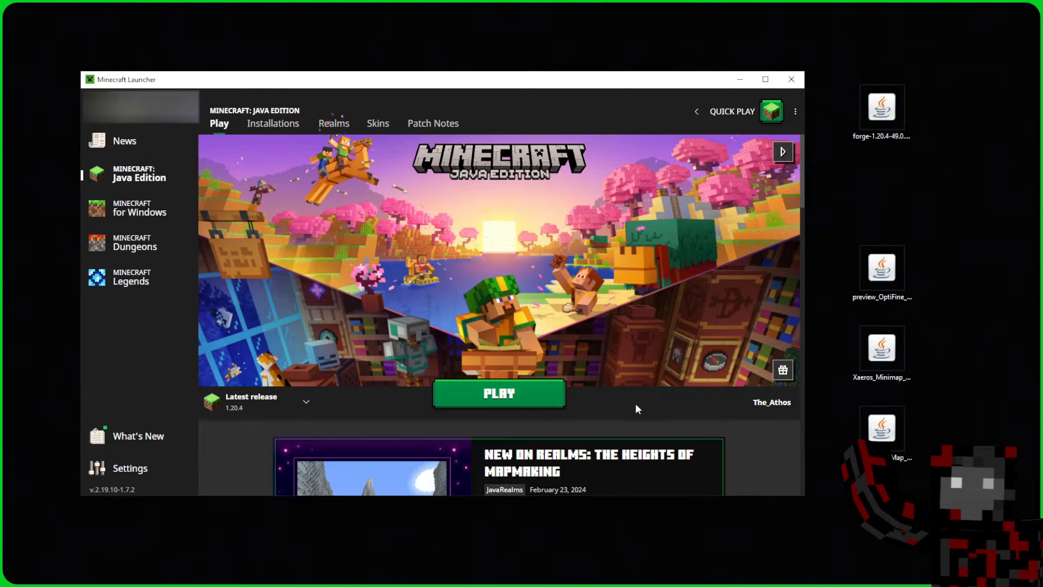
pyautogui.moveTo(303, 460)
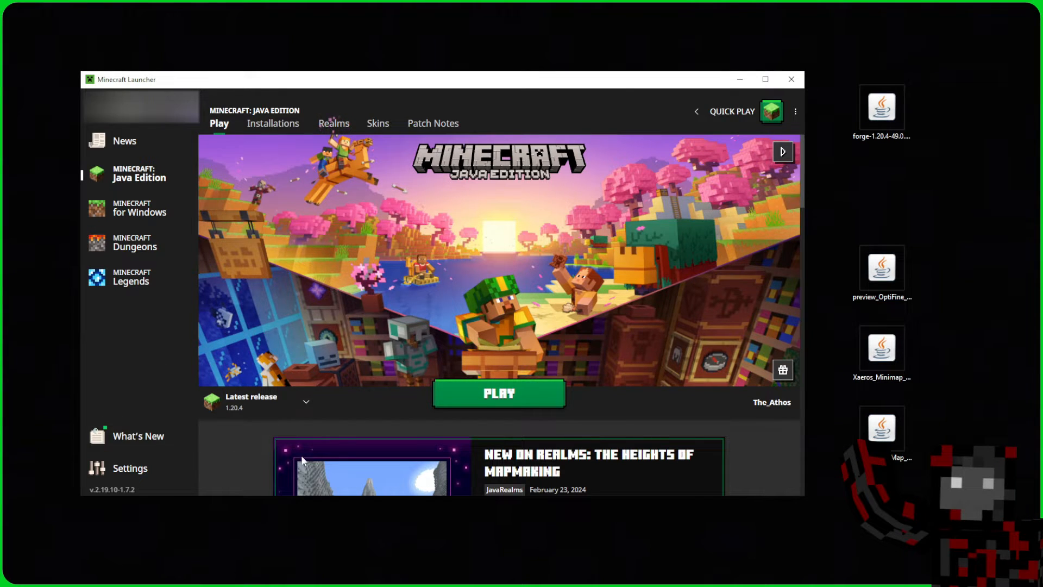
pyautogui.moveTo(180, 404)
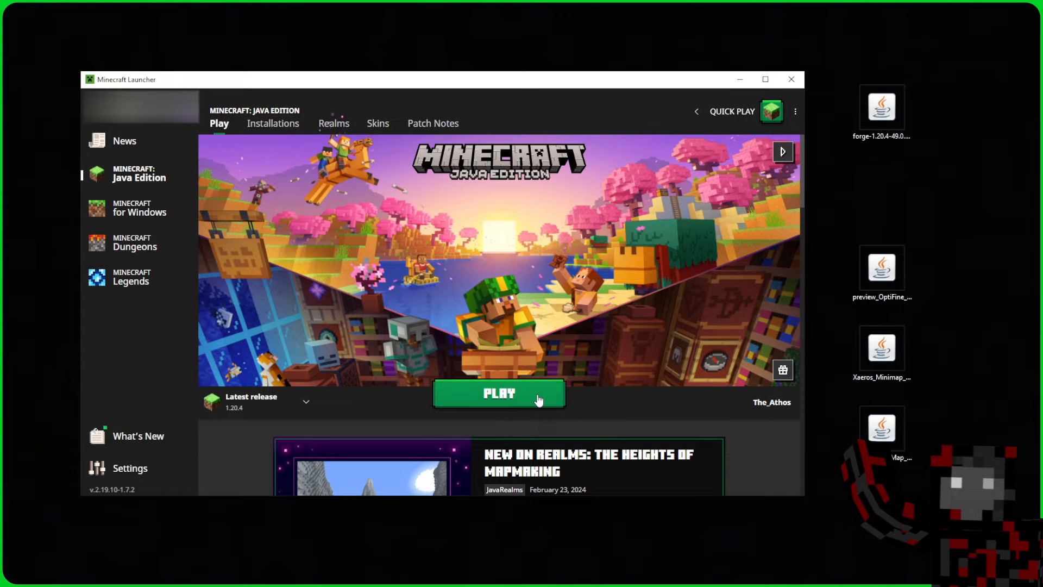
# - Play the Latest release 1.20.4 from the Minecraft Launcher
pyautogui.click(499, 393)
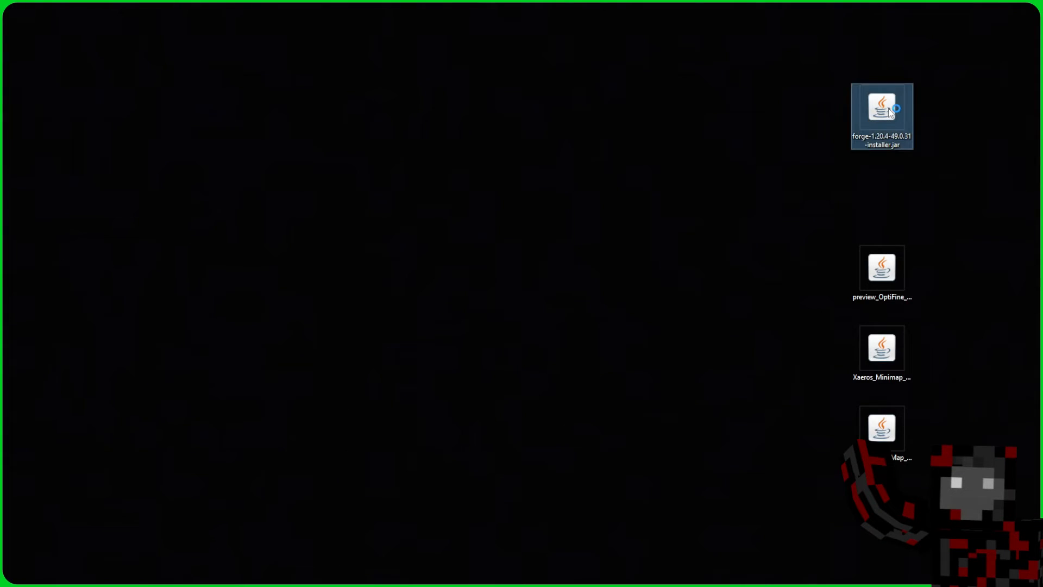
pyautogui.moveTo(882, 110)
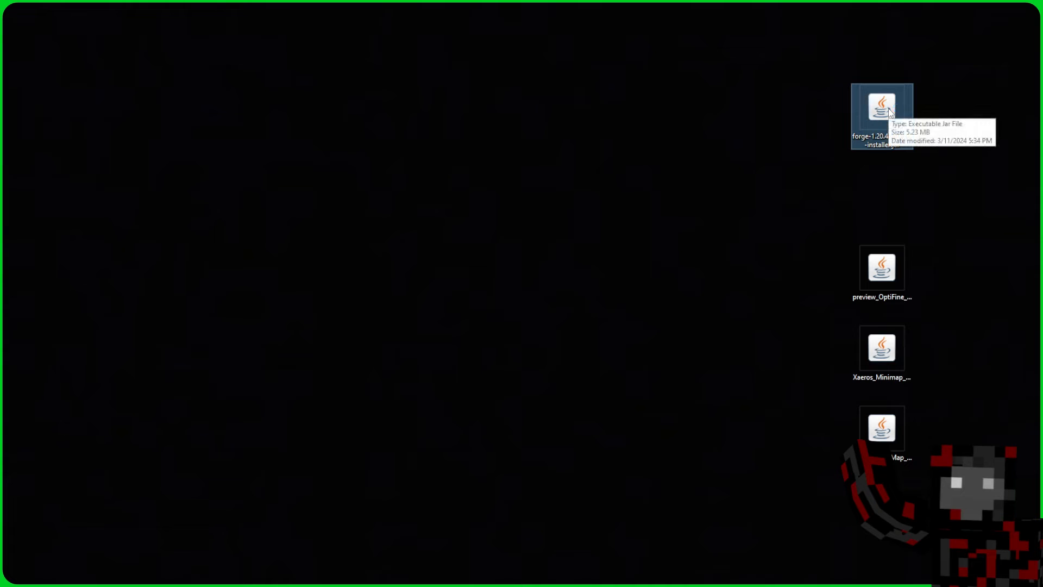
# - Install the Forge 1.20.4-49.0.31 client and dismiss the completion message
pyautogui.doubleClick(881, 106)
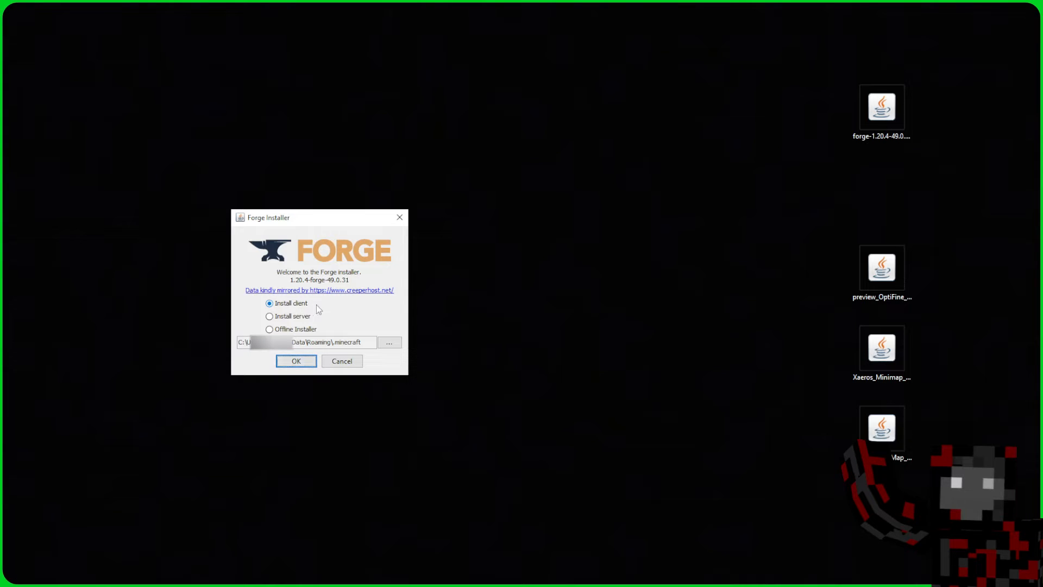
pyautogui.click(296, 361)
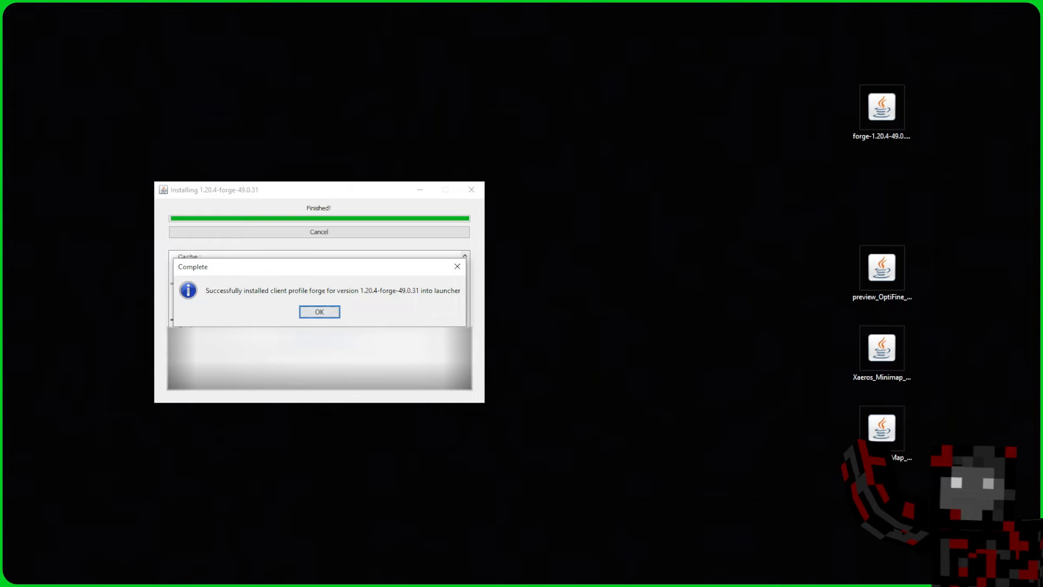
pyautogui.click(319, 312)
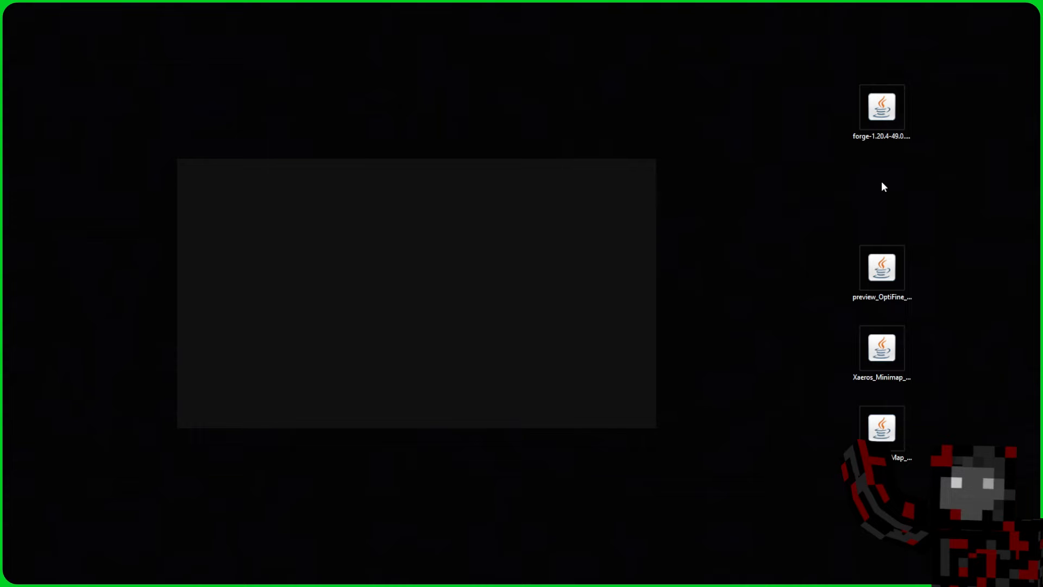
# - Run %appdata% from the Run dialog to open the Roaming folder
pyautogui.press('win+r')
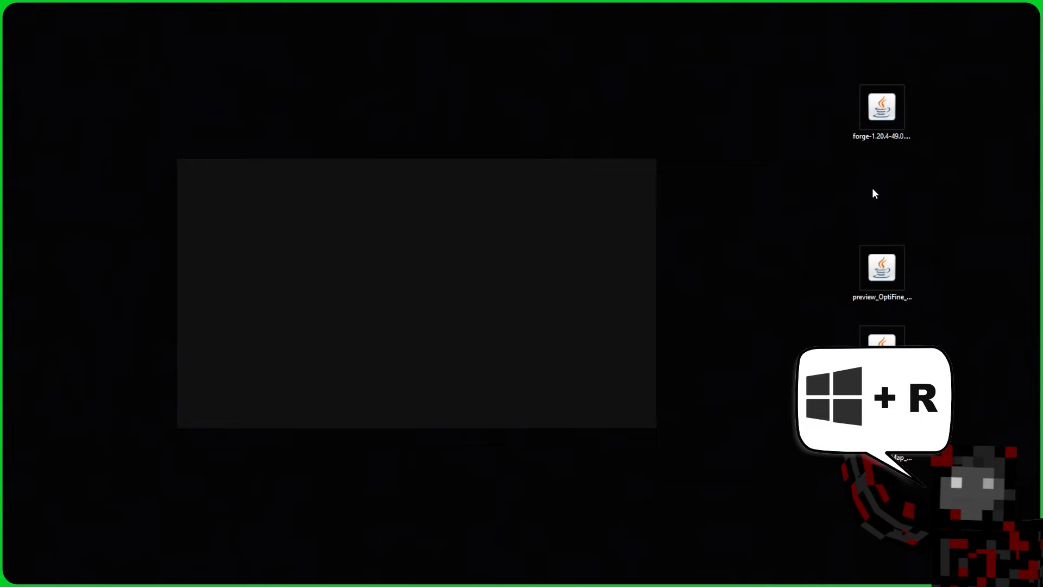
pyautogui.moveTo(868, 190)
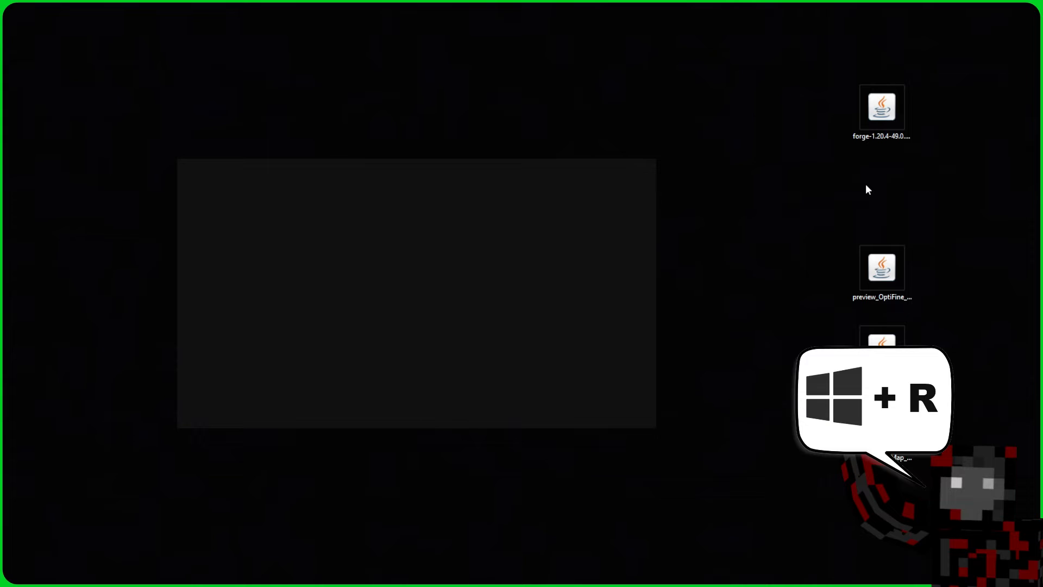
pyautogui.press('win+r')
pyautogui.write('%appdata%')
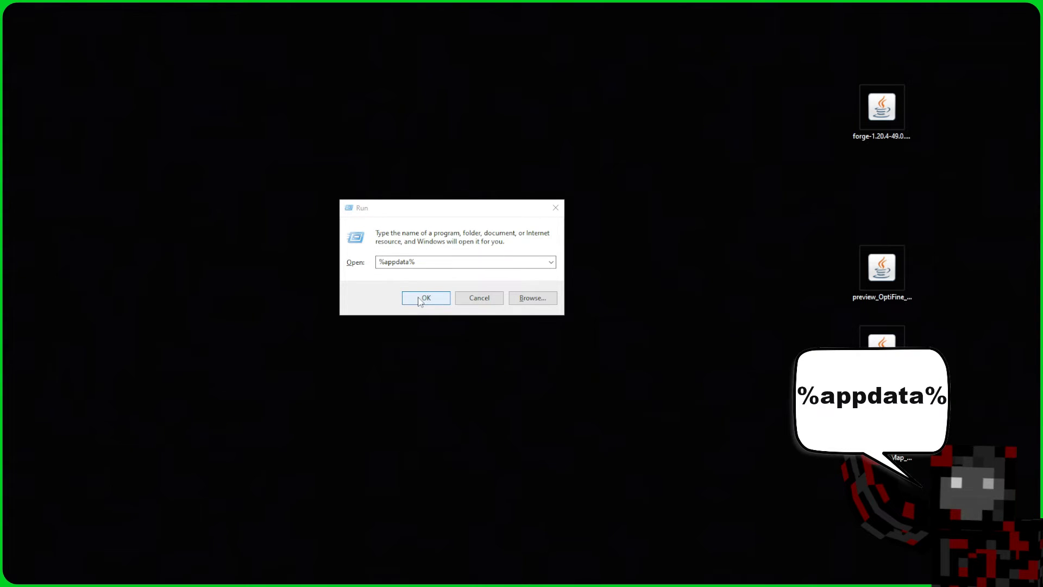
pyautogui.click(425, 297)
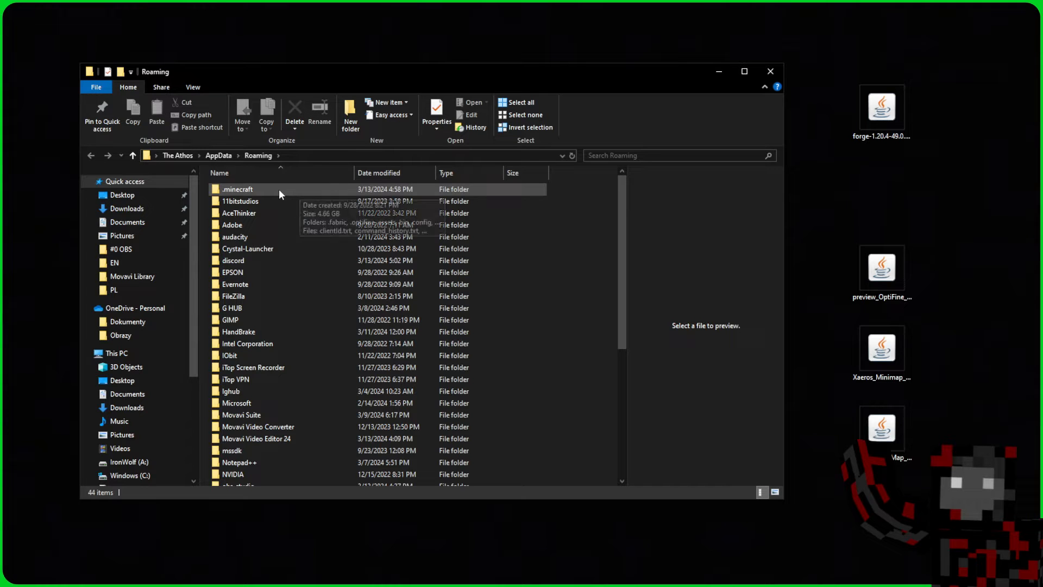
# - Open .minecraft from the Roaming folder list
pyautogui.doubleClick(238, 189)
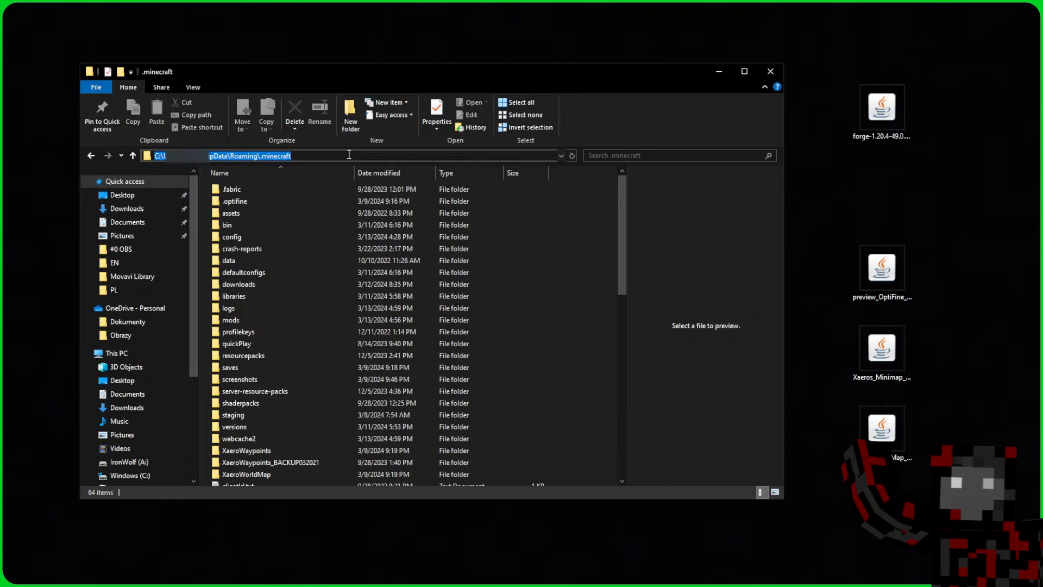
# - Create a desktop shortcut named .minecraft pointing to the copied .minecraft path
pyautogui.rightClick(882, 186)
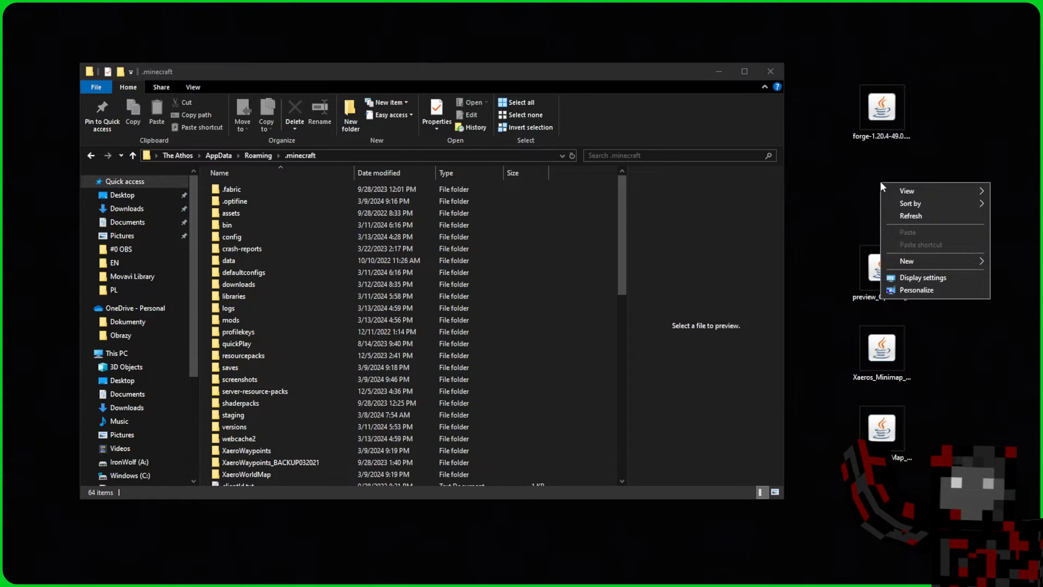
pyautogui.click(906, 261)
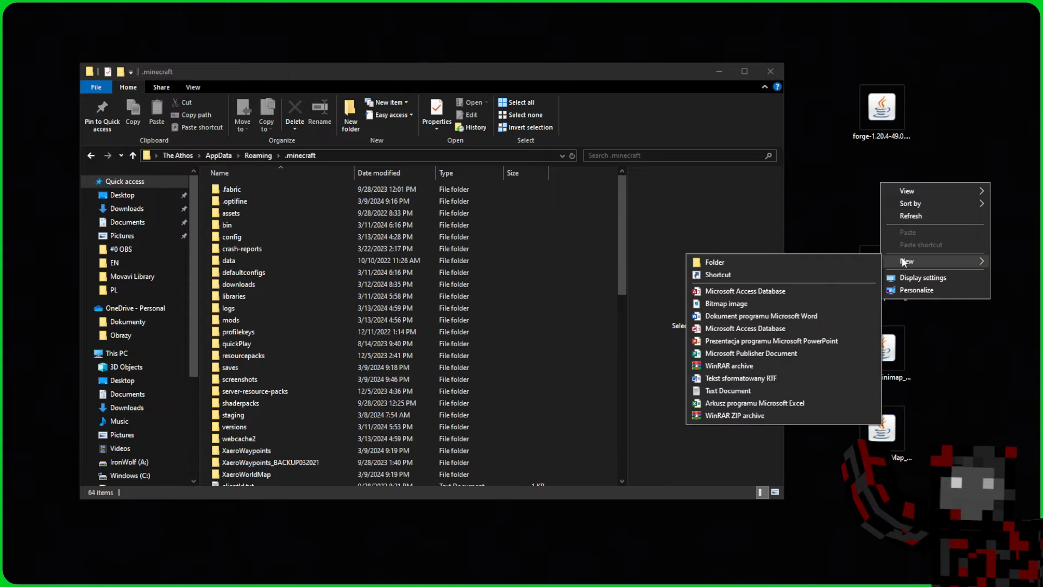
pyautogui.click(717, 274)
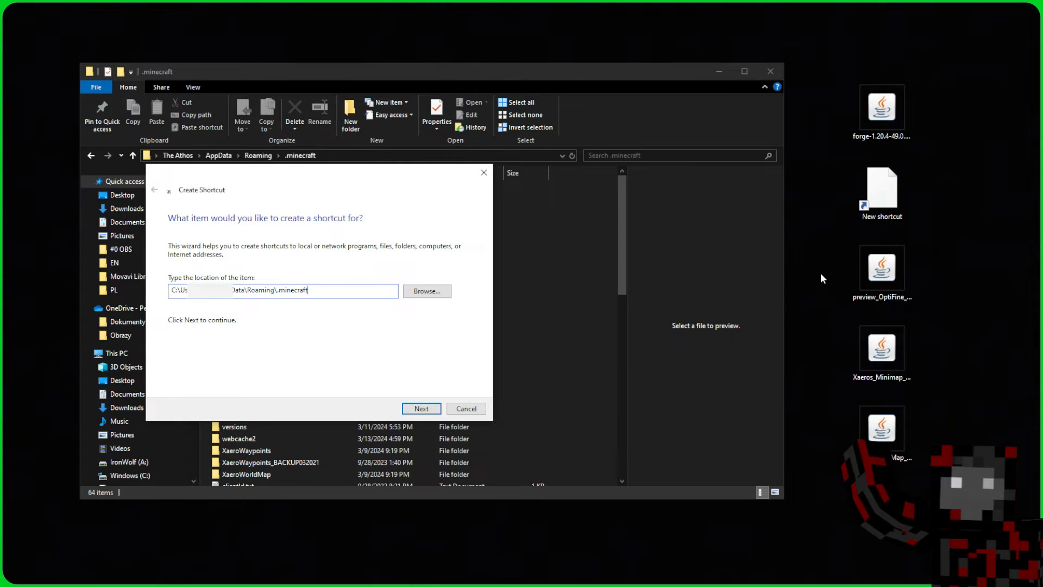
pyautogui.moveTo(747, 295)
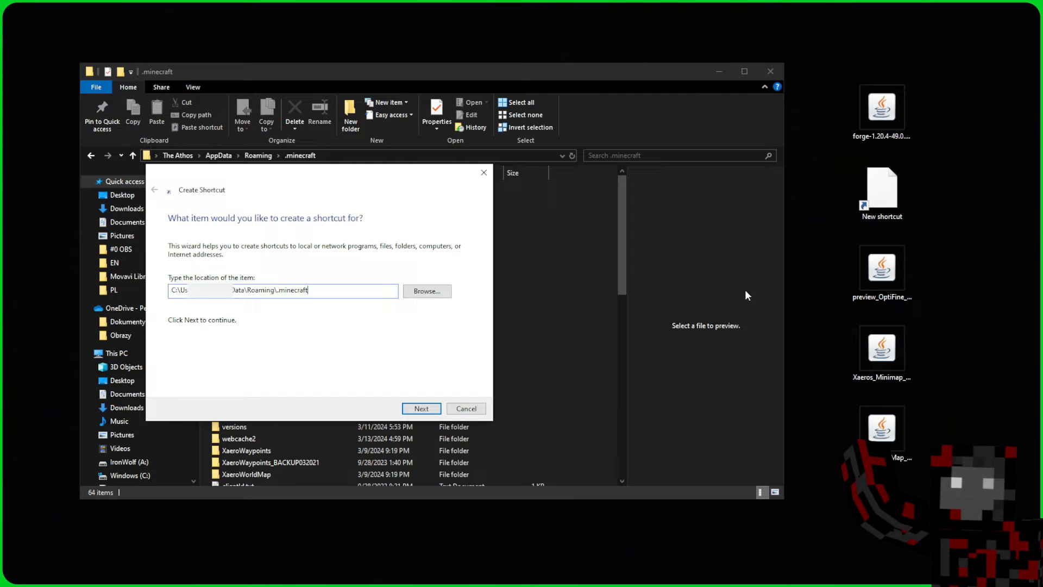
pyautogui.click(421, 408)
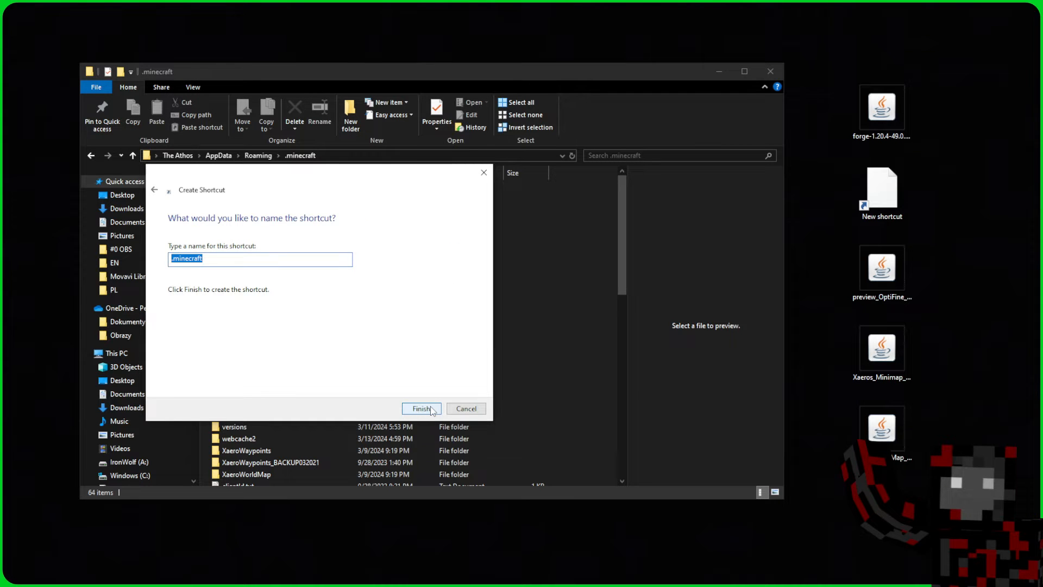
pyautogui.click(421, 409)
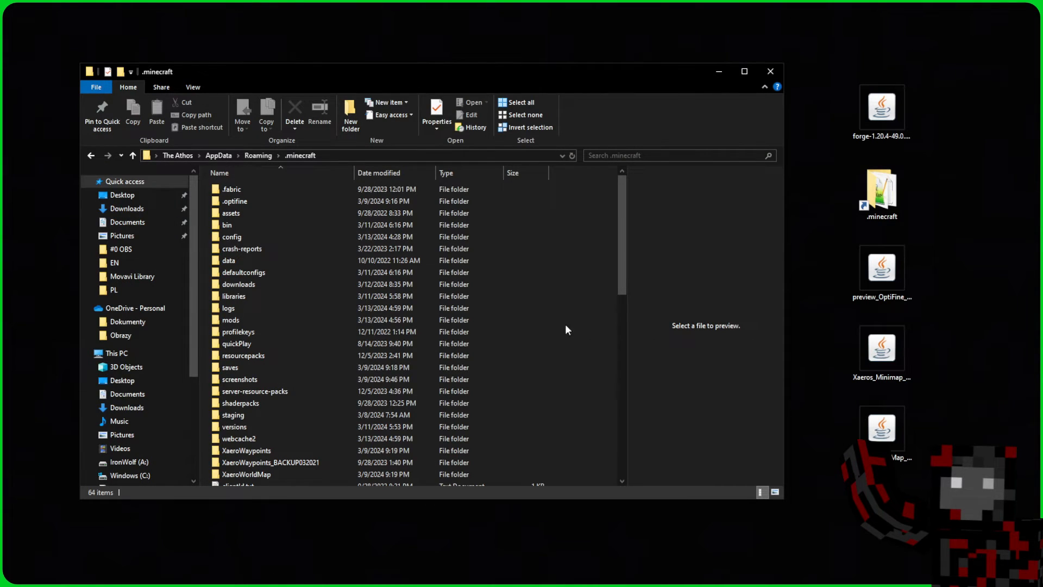
pyautogui.moveTo(249, 320)
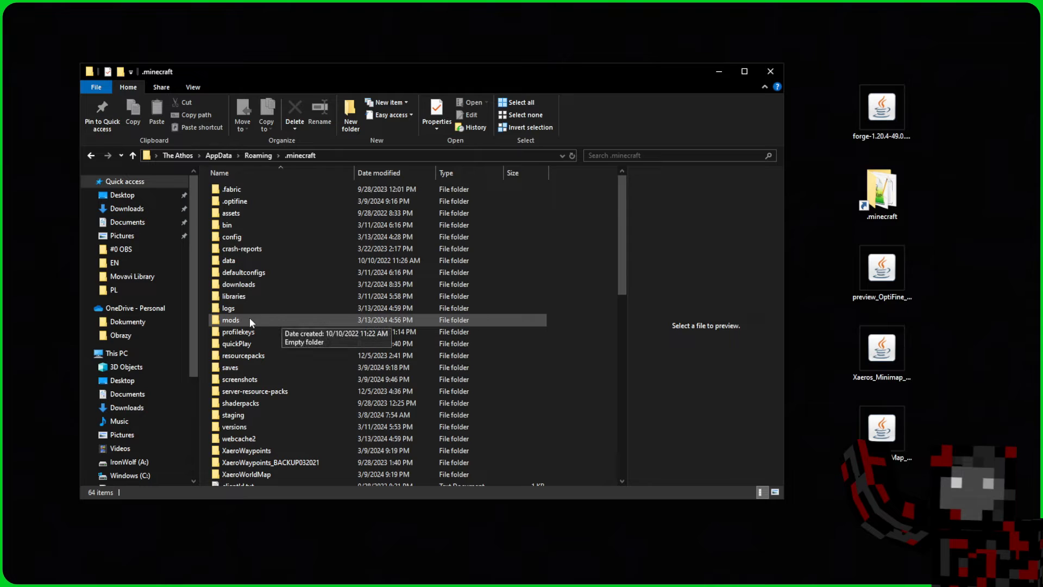
pyautogui.moveTo(284, 325)
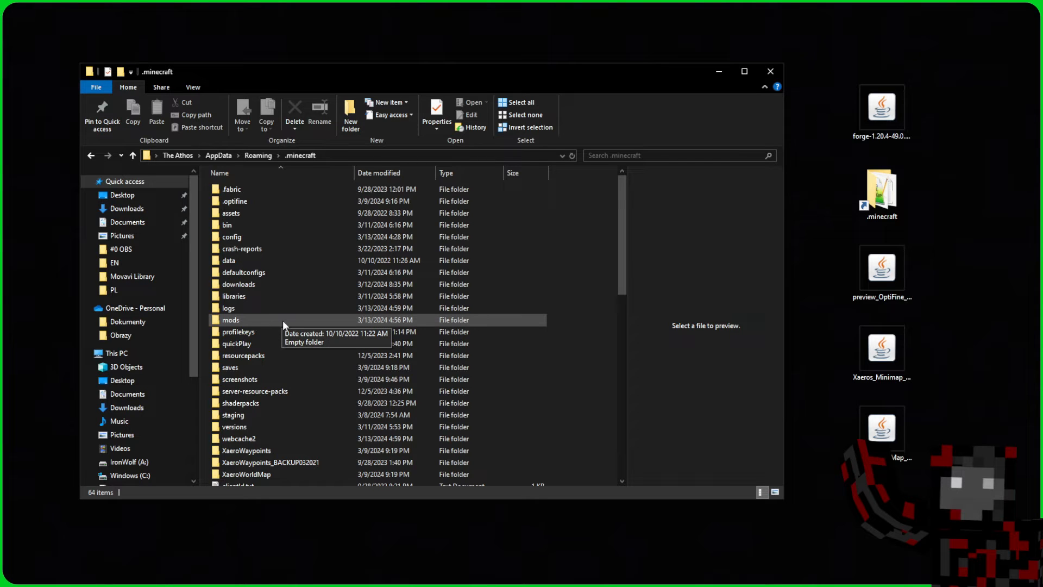
pyautogui.moveTo(244, 323)
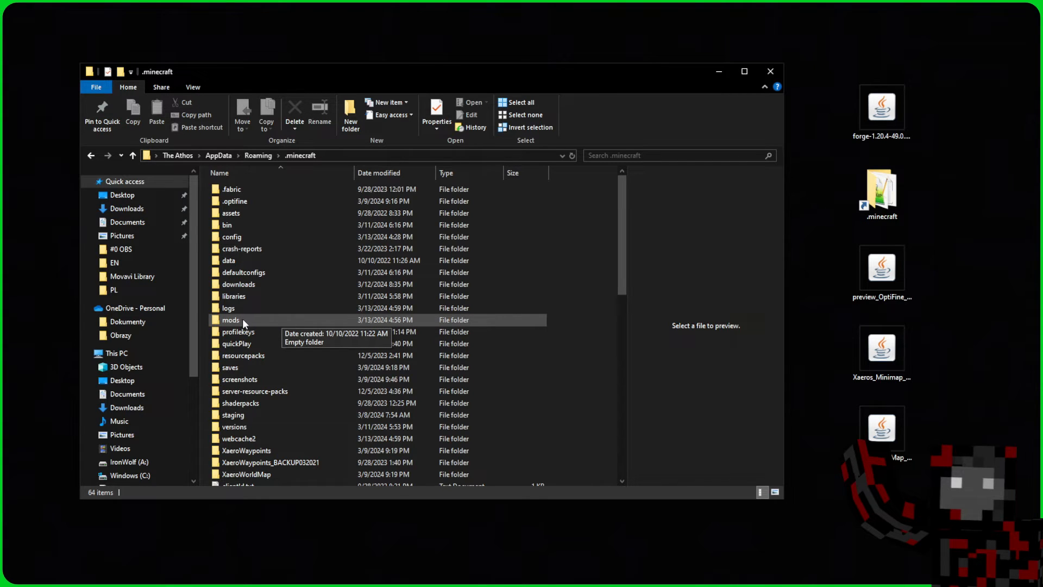
# - Open the mods folder inside the .minecraft directory
pyautogui.doubleClick(231, 320)
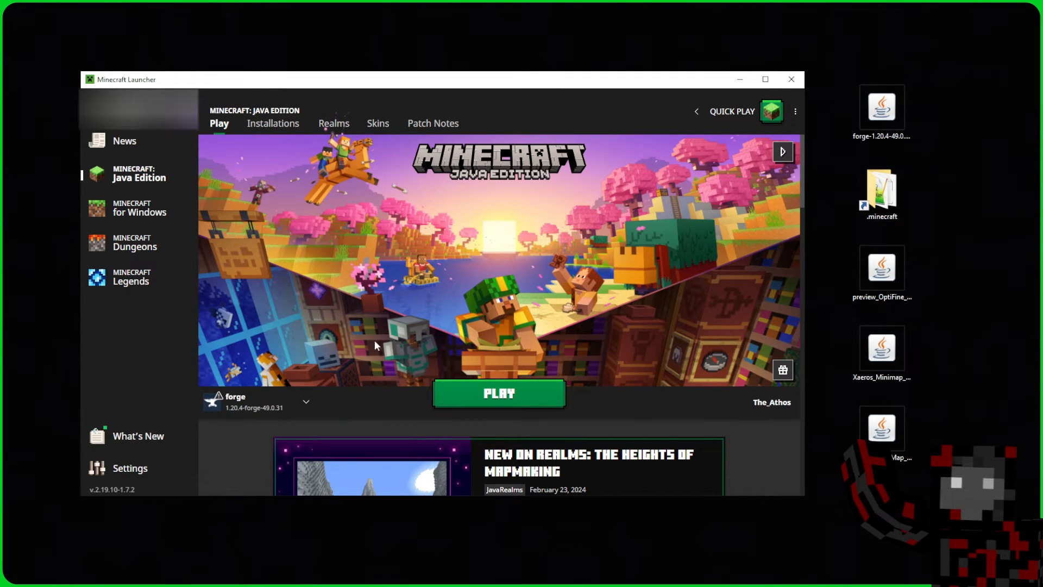
# - Launch the forge 1.20.4-forge-49.0.31 profile and accept the modded-installation warning
pyautogui.click(498, 392)
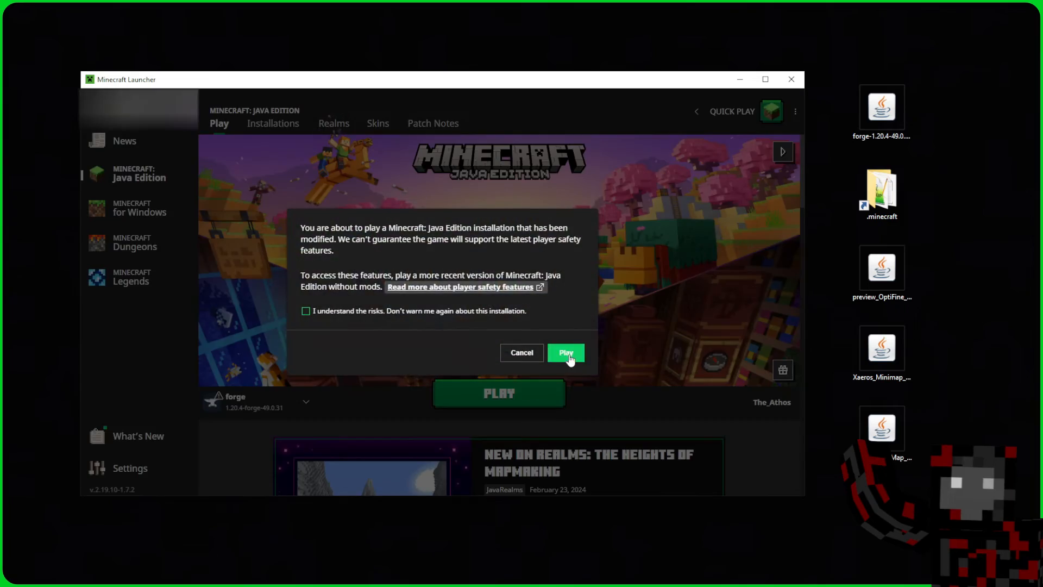
pyautogui.click(566, 353)
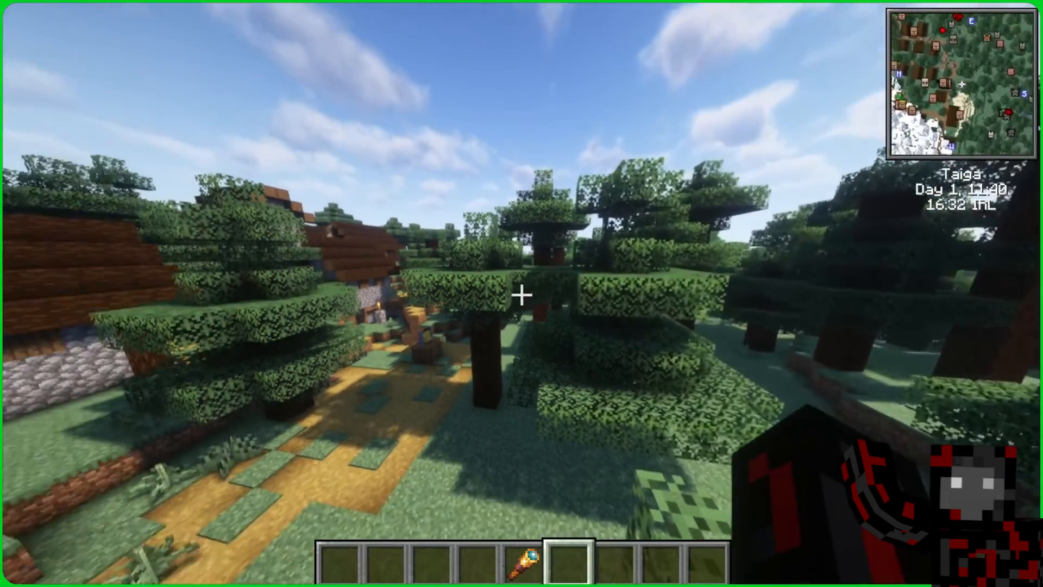
pyautogui.press('Escape')
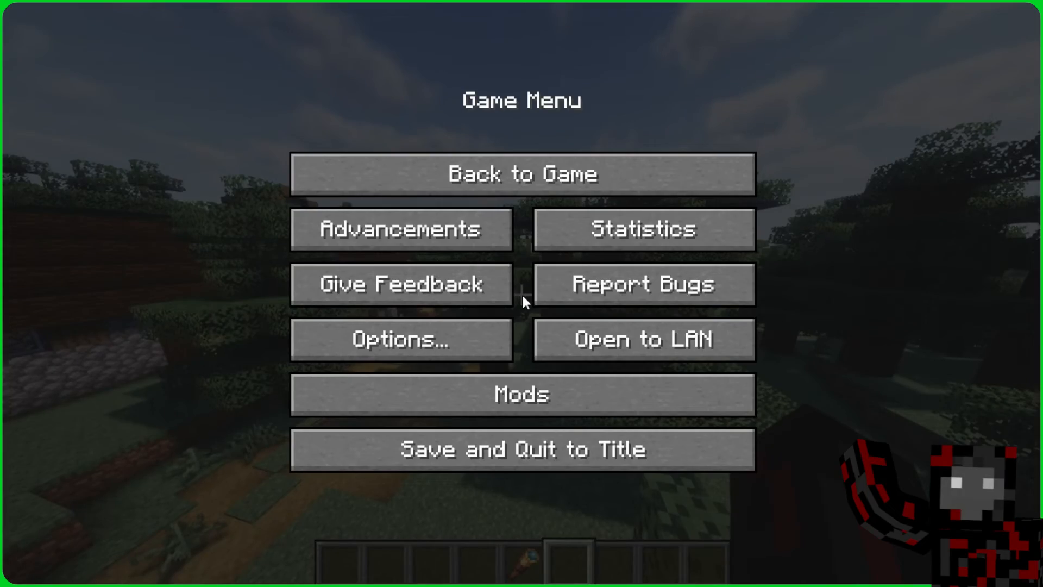
pyautogui.click(402, 339)
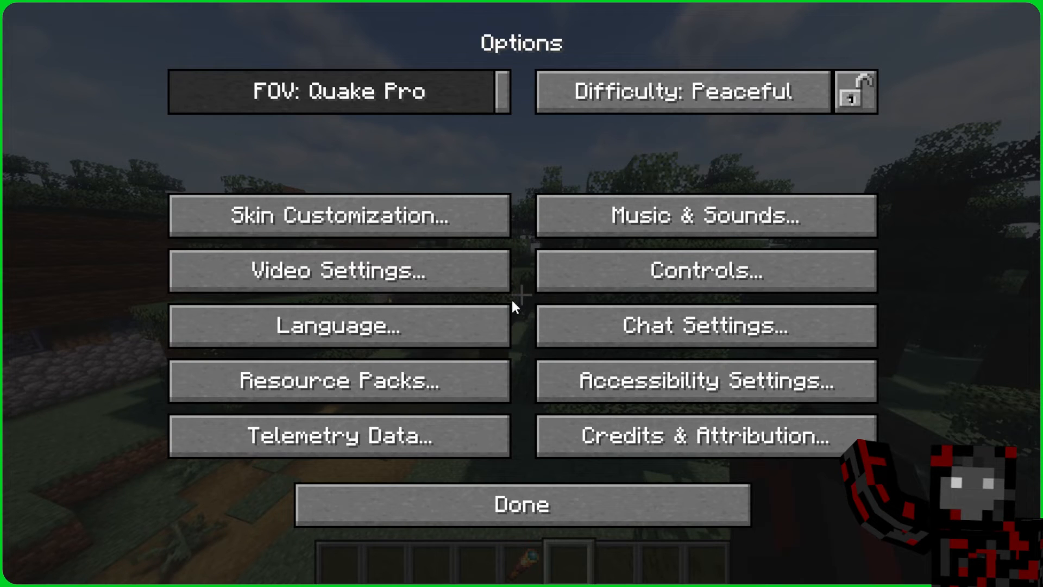
pyautogui.click(339, 270)
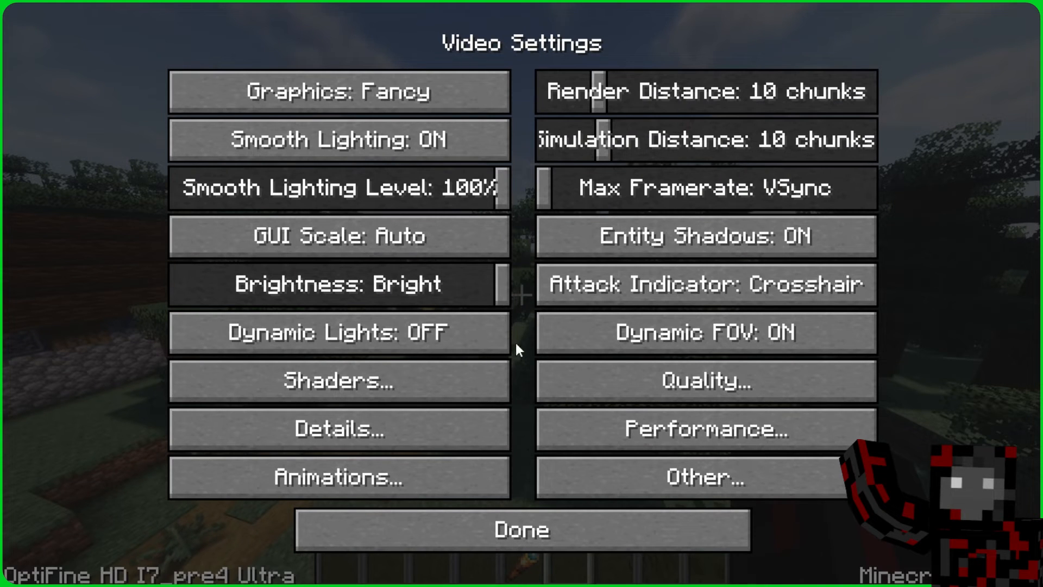
pyautogui.click(339, 381)
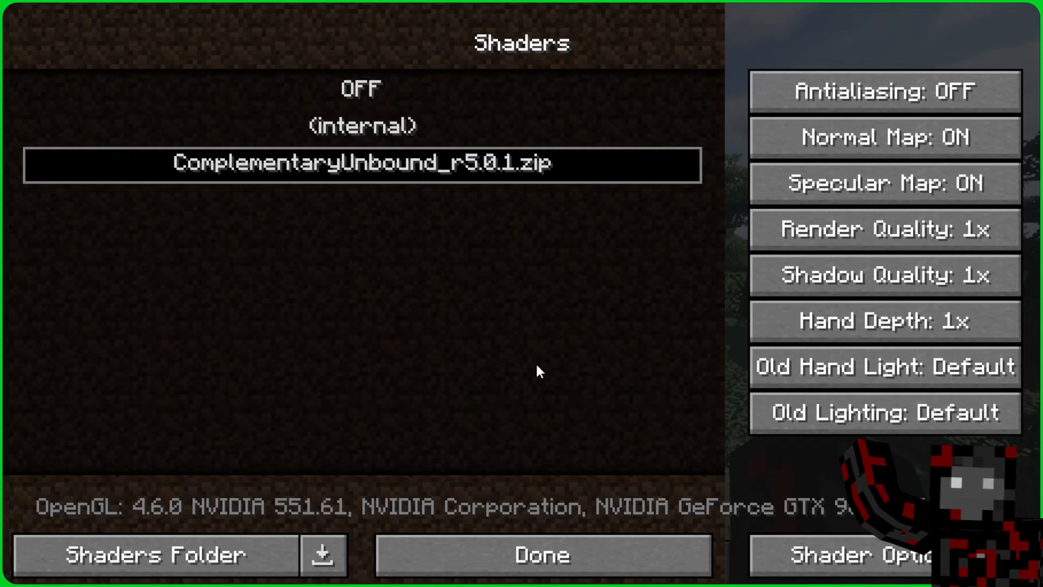
pyautogui.click(541, 555)
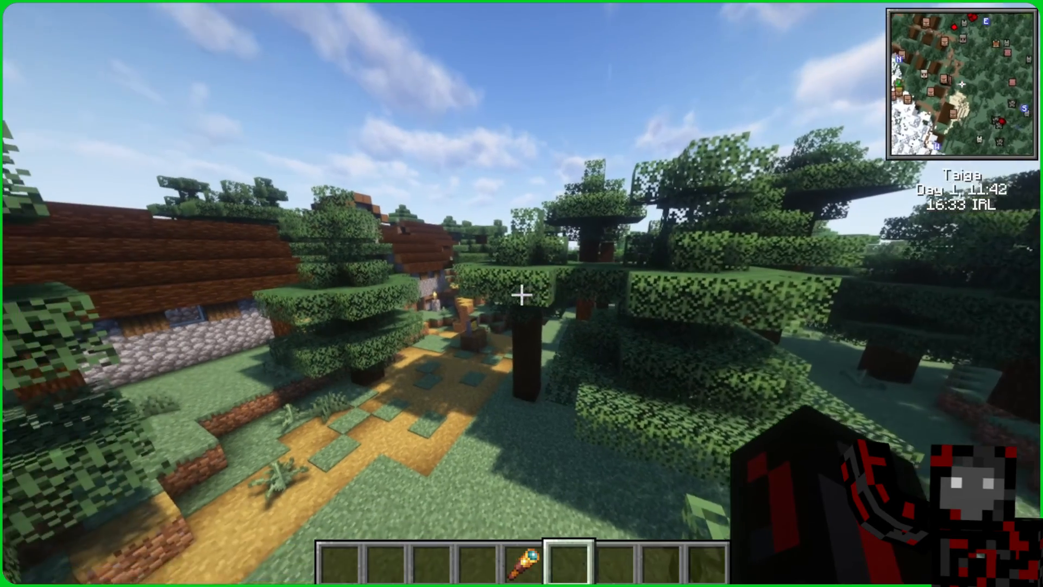
# - Zoom around Xaero's World Map of the taiga village, then open Minimap Settings
pyautogui.press('m')
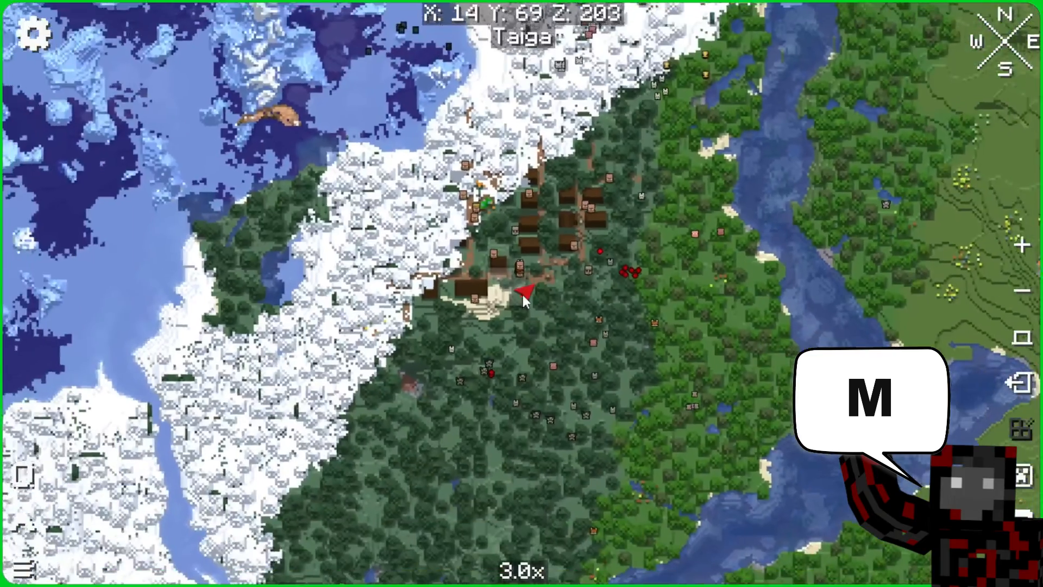
pyautogui.scroll(-3)
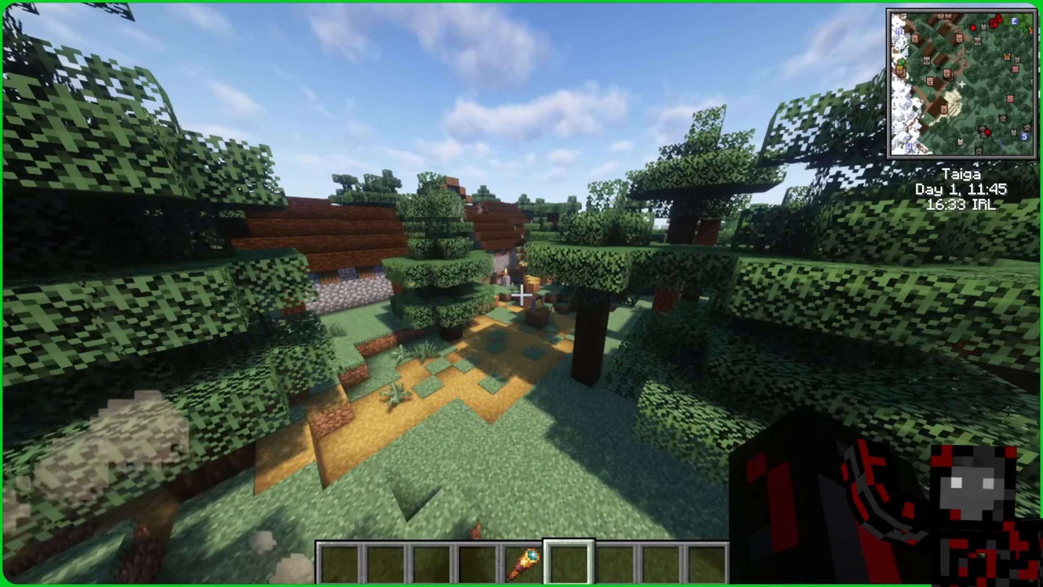
pyautogui.press('y')
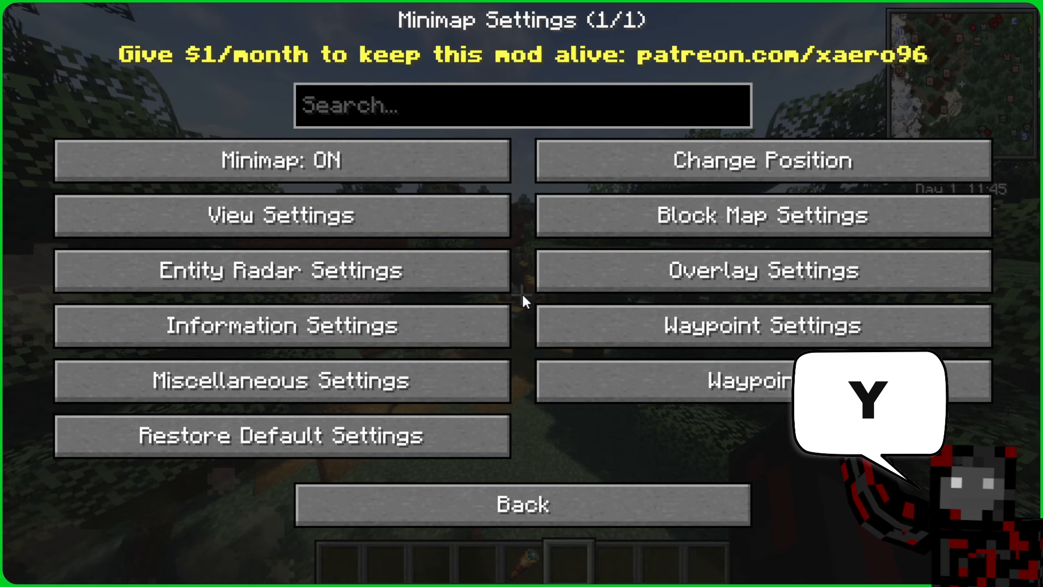